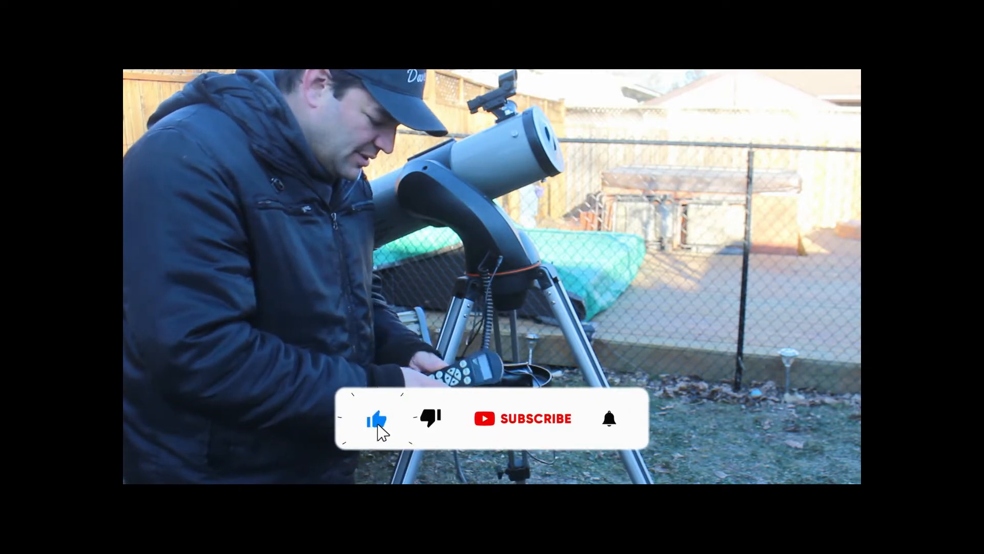
{"action": "left_click", "coordinate": [536, 418]}
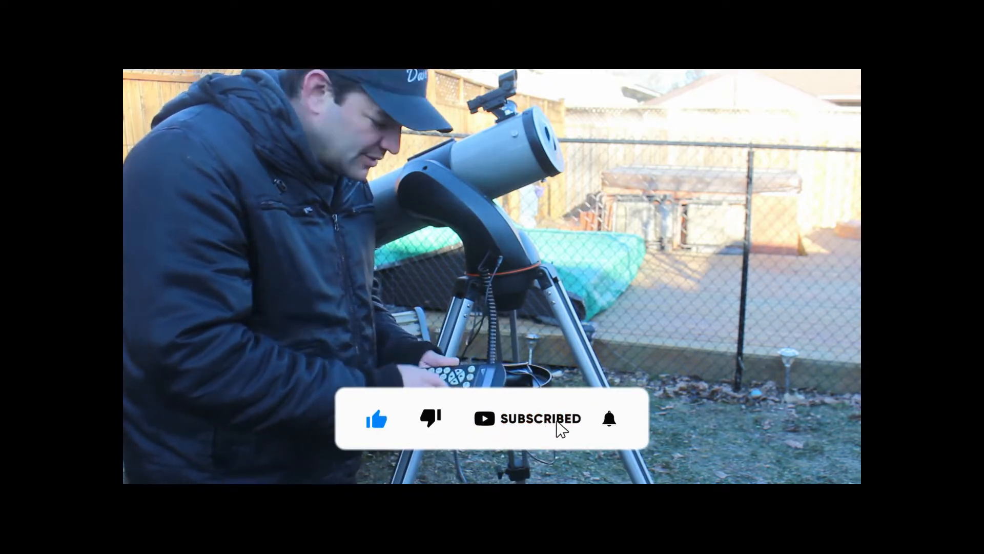